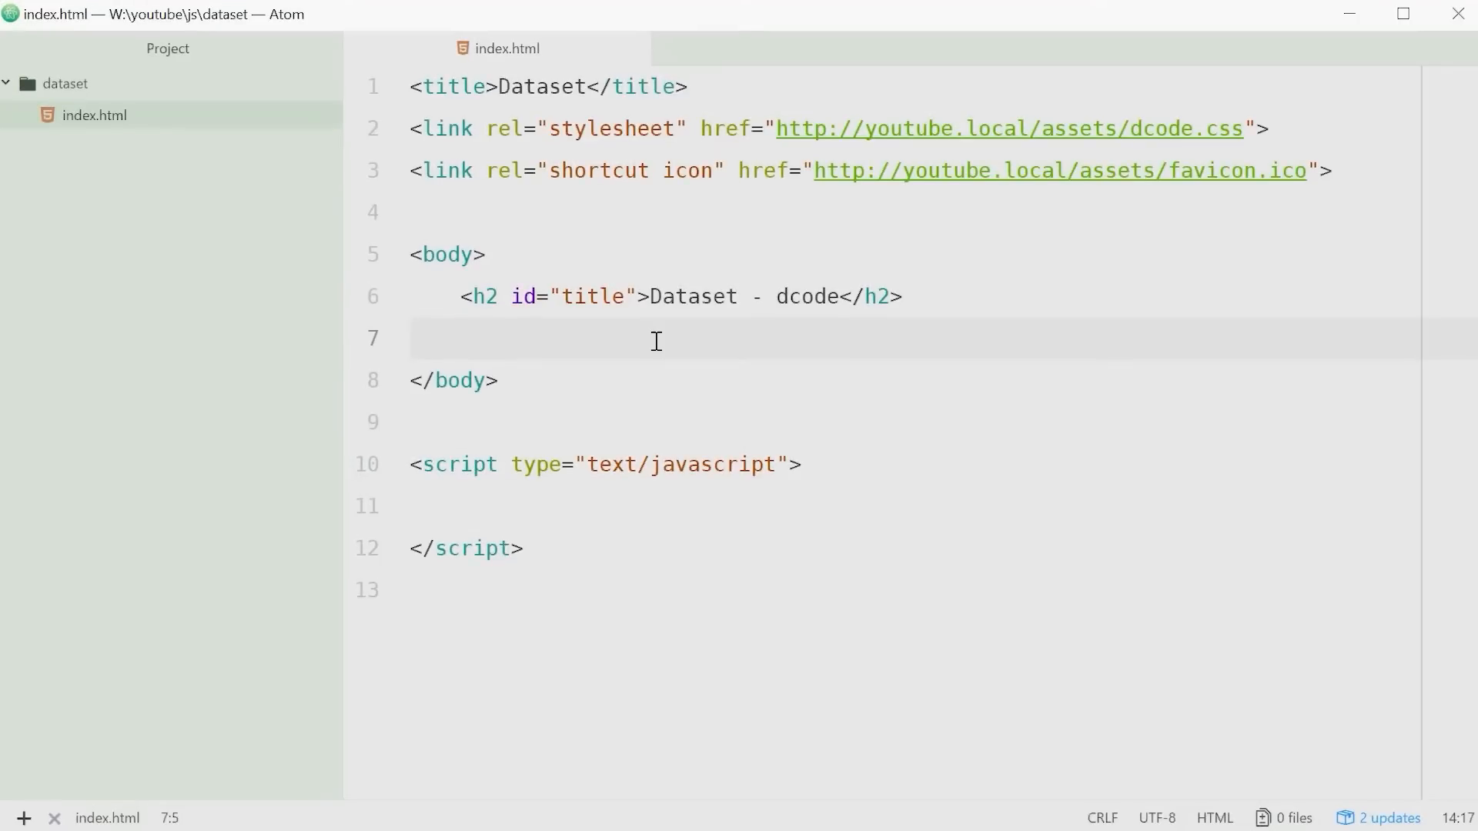
{"action": "type", "text": "<div"}
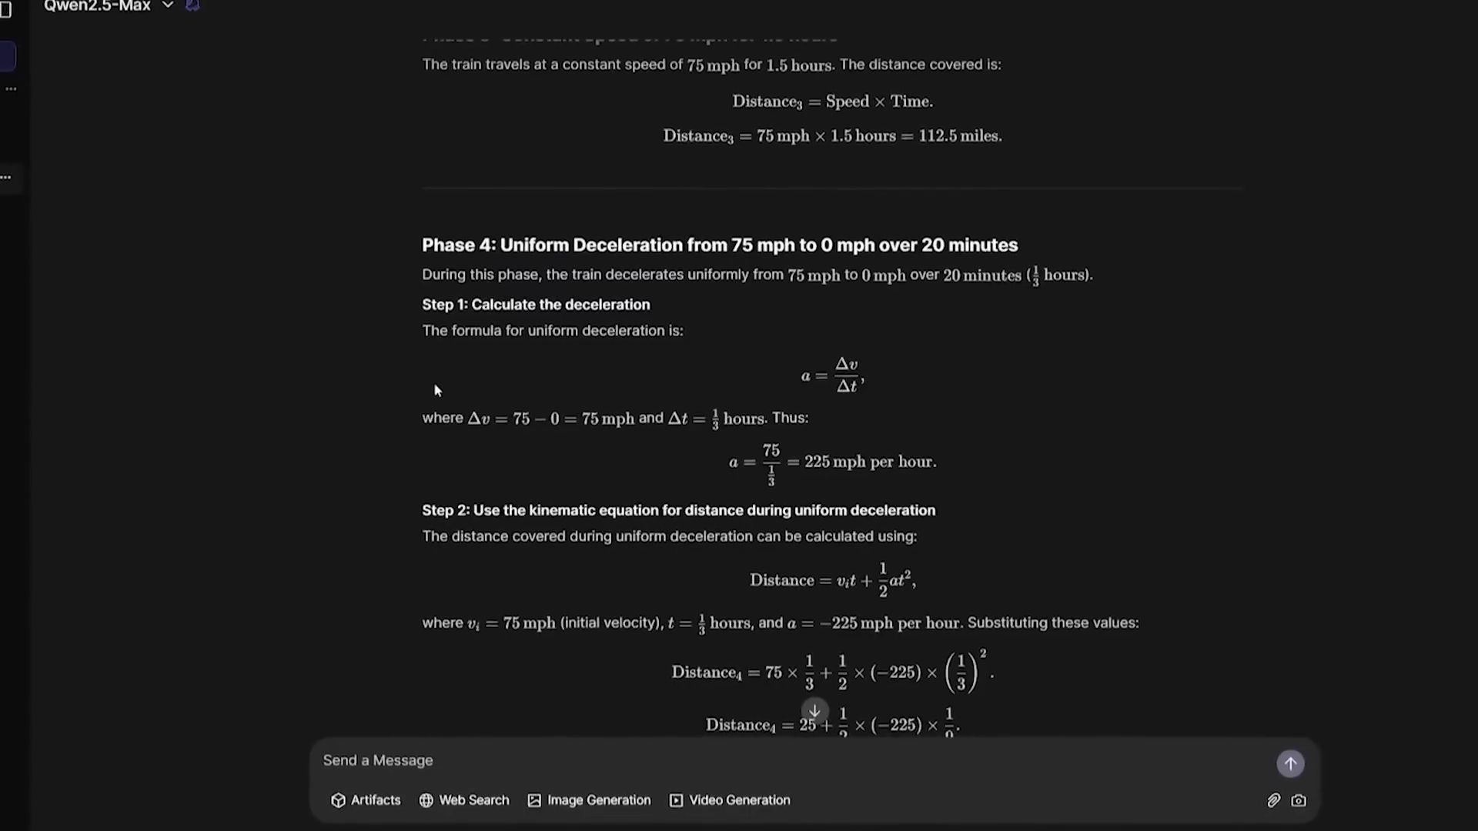
{"action": "scroll", "scroll_direction": "down", "scroll_amount": 3}
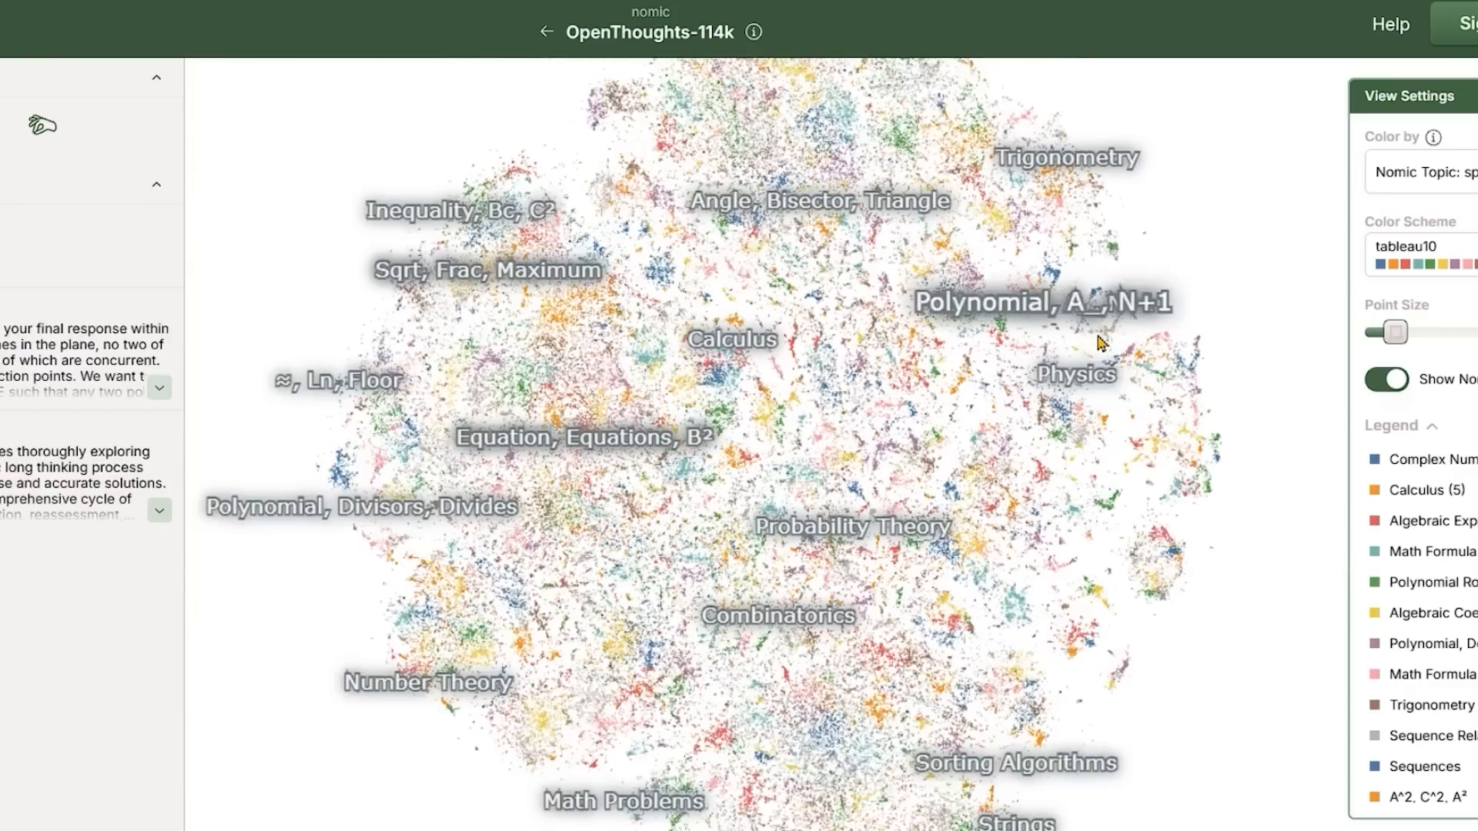
{"action": "mouse_move", "coordinate": [1093, 384]}
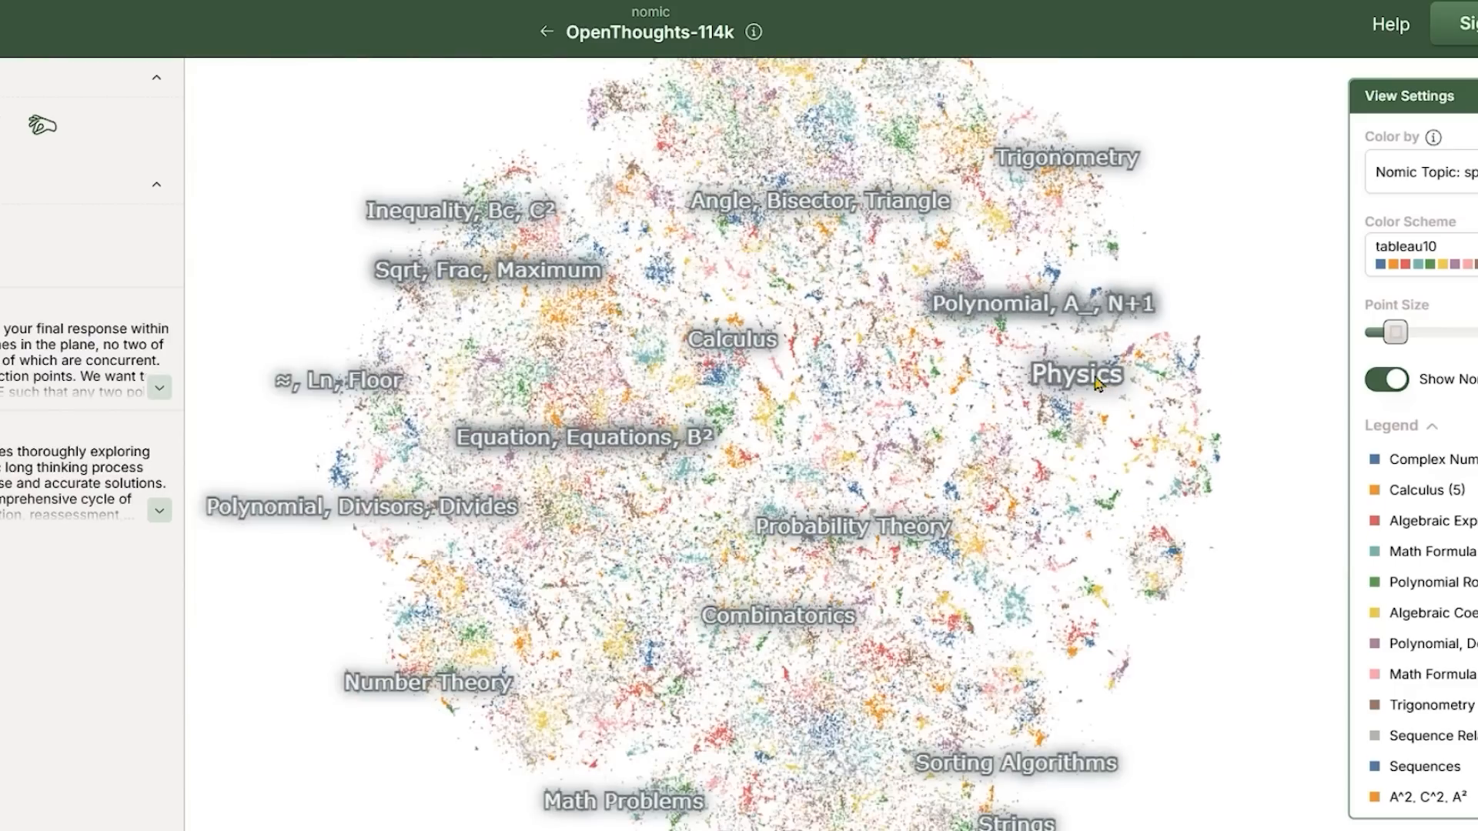